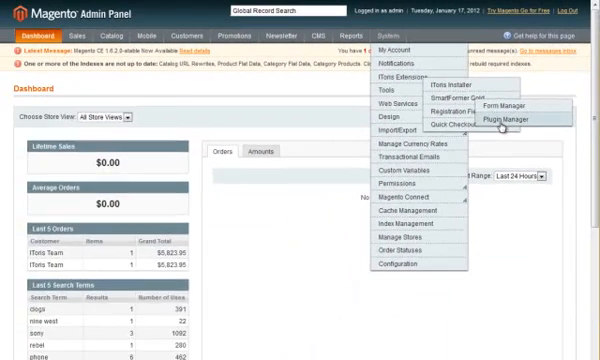
# Step: Install the pdf_templates package through Magento Connect's Plugins Manager
pyautogui.click(520, 122)
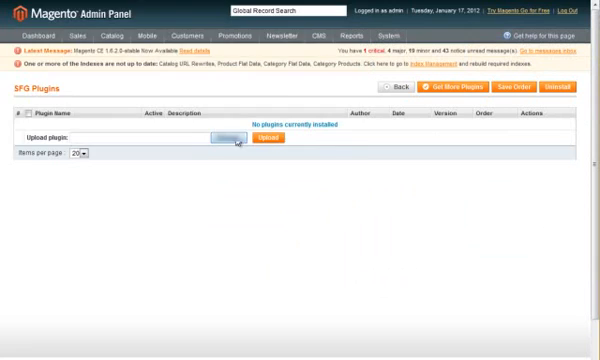
pyautogui.click(228, 138)
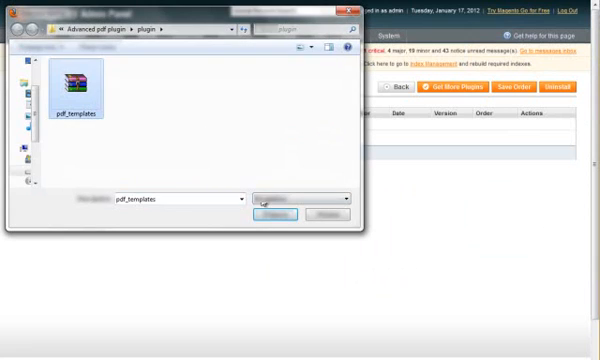
pyautogui.click(272, 216)
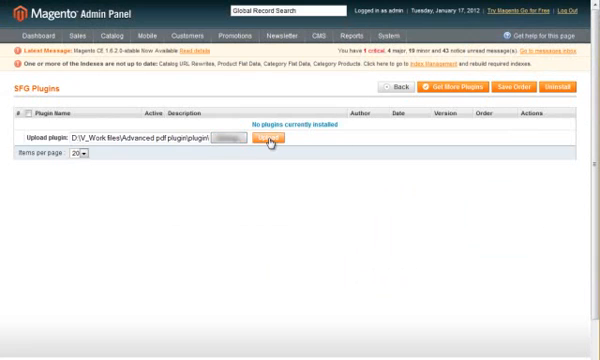
pyautogui.click(280, 138)
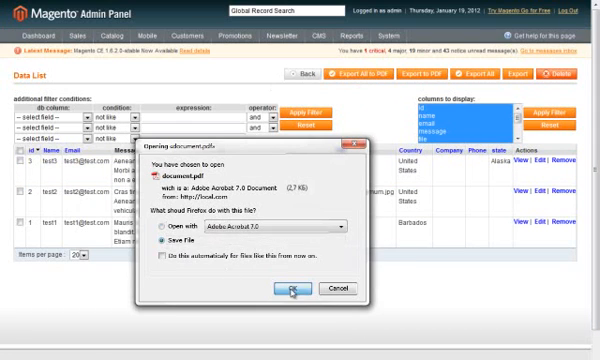
# Step: Open the customer's downloaded PDF in Adobe Acrobat
pyautogui.click(288, 292)
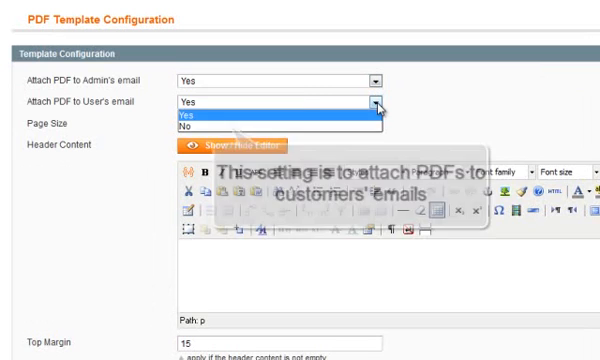
pyautogui.click(376, 124)
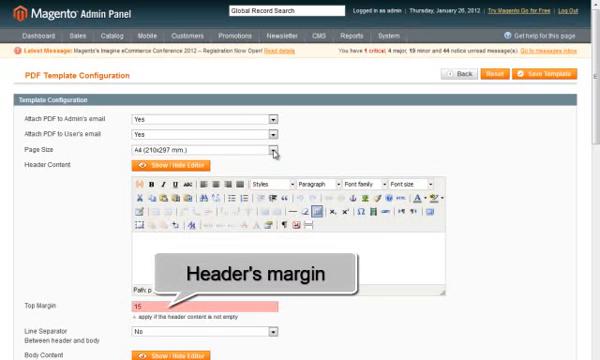
pyautogui.scroll(-3)
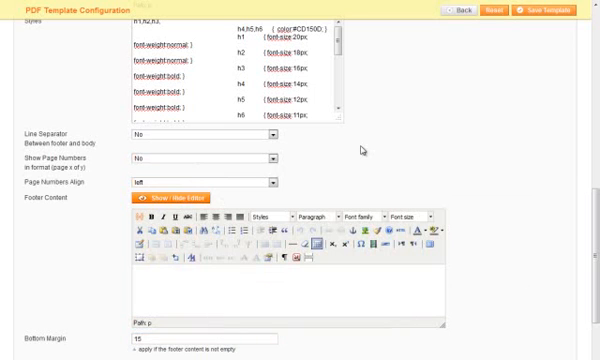
# Step: Enter header text 'Neque porro quisquam est qui dolorem ipsum' in Arial Black
pyautogui.scroll(3)
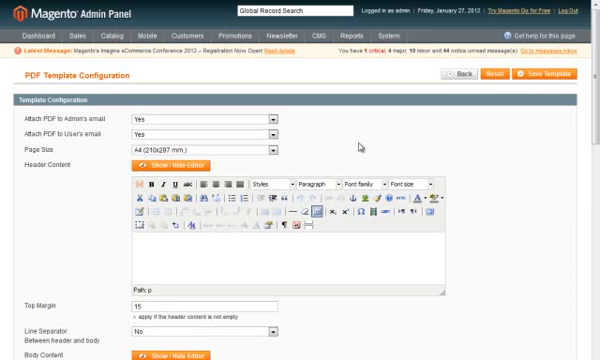
pyautogui.write('Neque porro quisquam est qui dolorem ipsum')
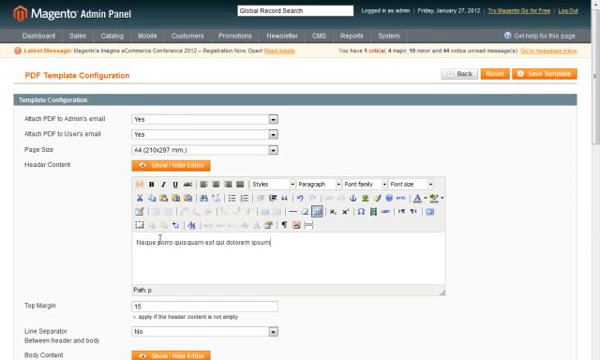
pyautogui.click(156, 188)
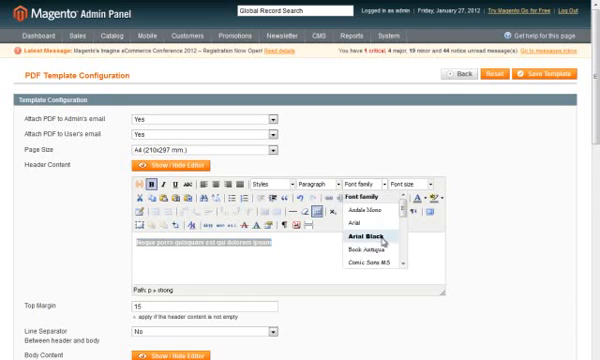
pyautogui.click(356, 228)
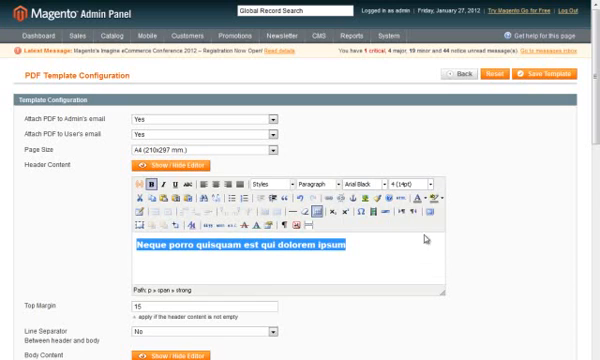
# Step: Enable the line separator between the header and the body
pyautogui.scroll(-3)
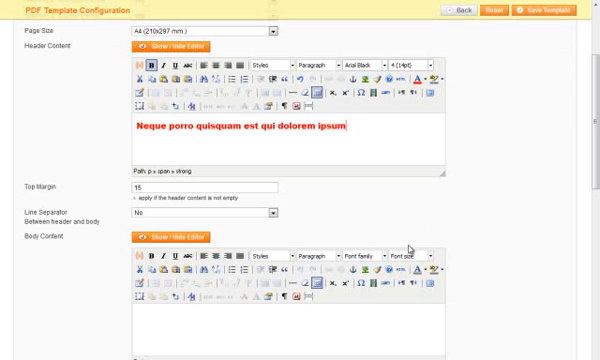
pyautogui.click(198, 212)
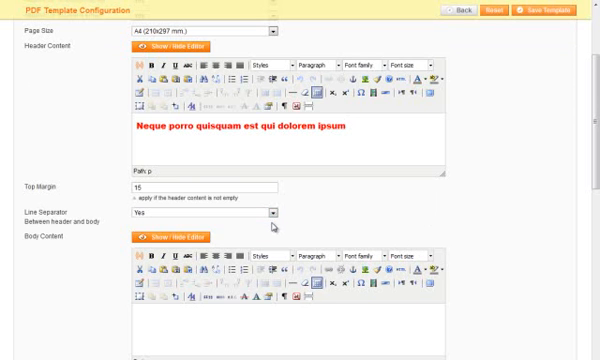
# Step: Insert the butterfly image into the body content
pyautogui.scroll(-3)
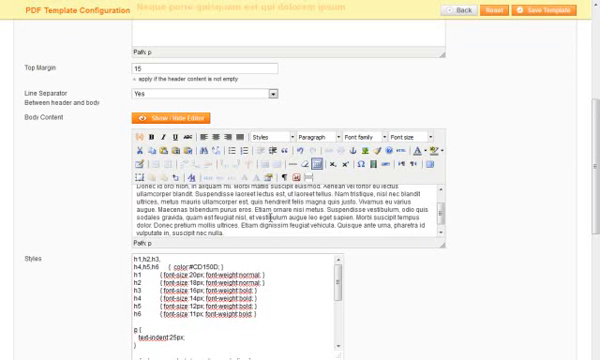
pyautogui.scroll(-3)
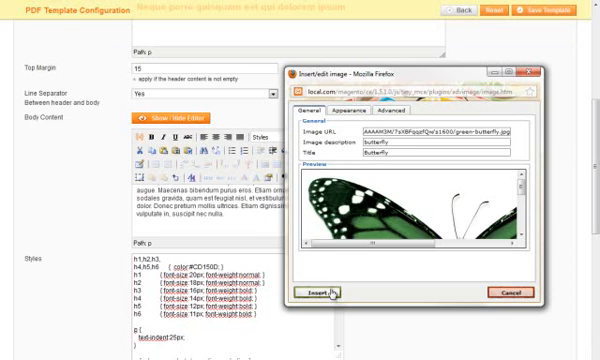
pyautogui.click(310, 290)
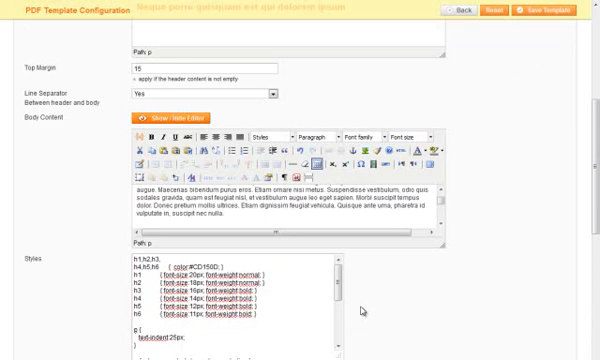
# Step: Show page numbers aligned to the center
pyautogui.scroll(-3)
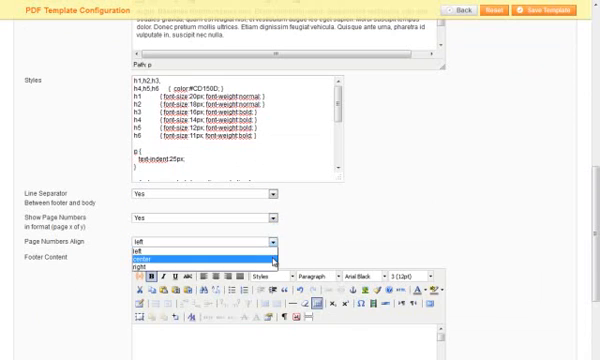
pyautogui.click(136, 256)
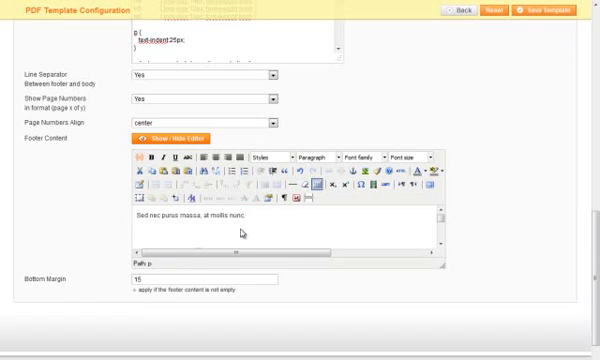